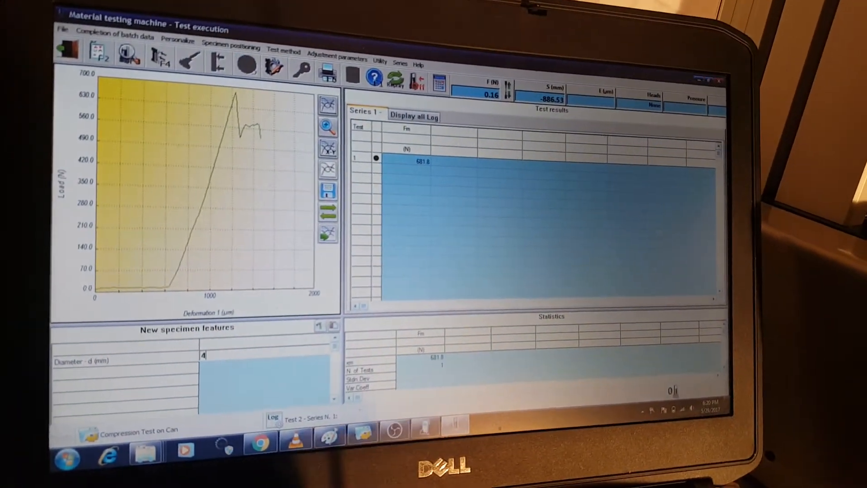
Step: Enter 40 mm as the new specimen's diameter d
{"action": "type", "text": "0mm"}
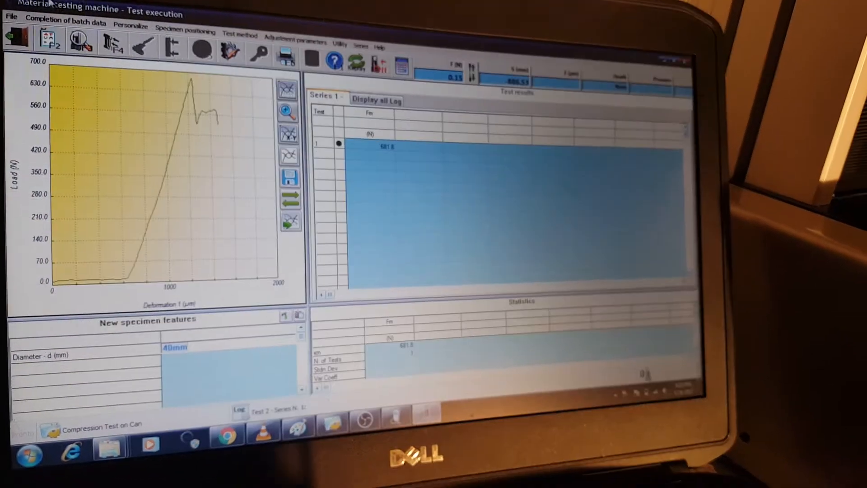
Step: Confirm positioning and load tare for the 40 mm specimen, keeping dimensions unchanged
{"action": "left_click", "coordinate": [189, 27]}
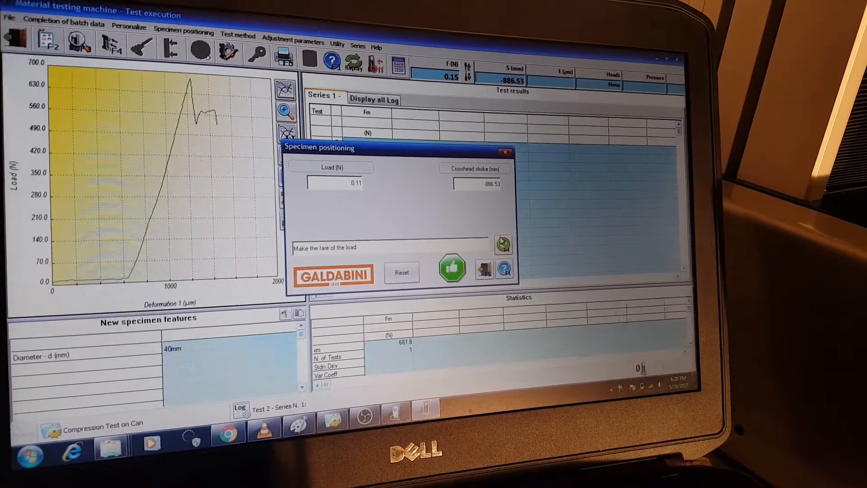
{"action": "left_click", "coordinate": [451, 269]}
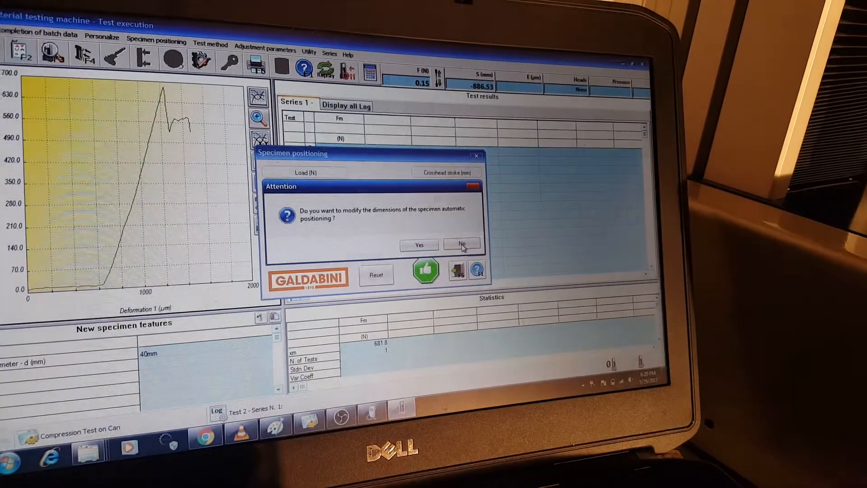
{"action": "left_click", "coordinate": [461, 244]}
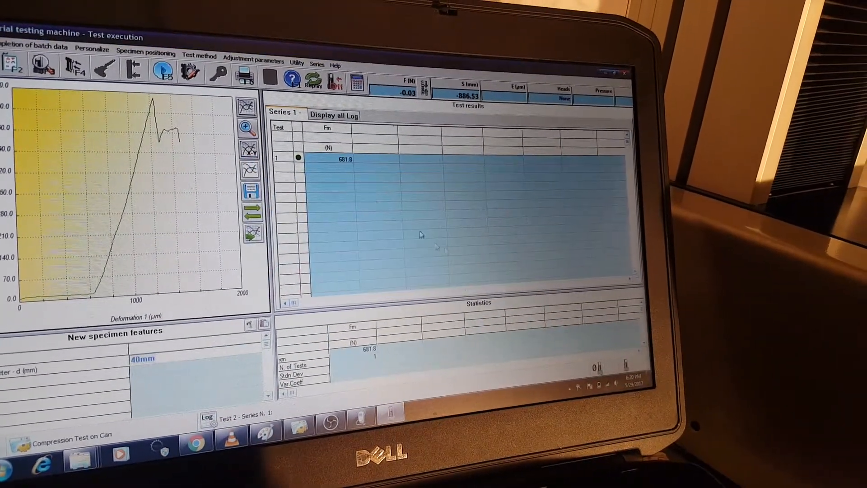